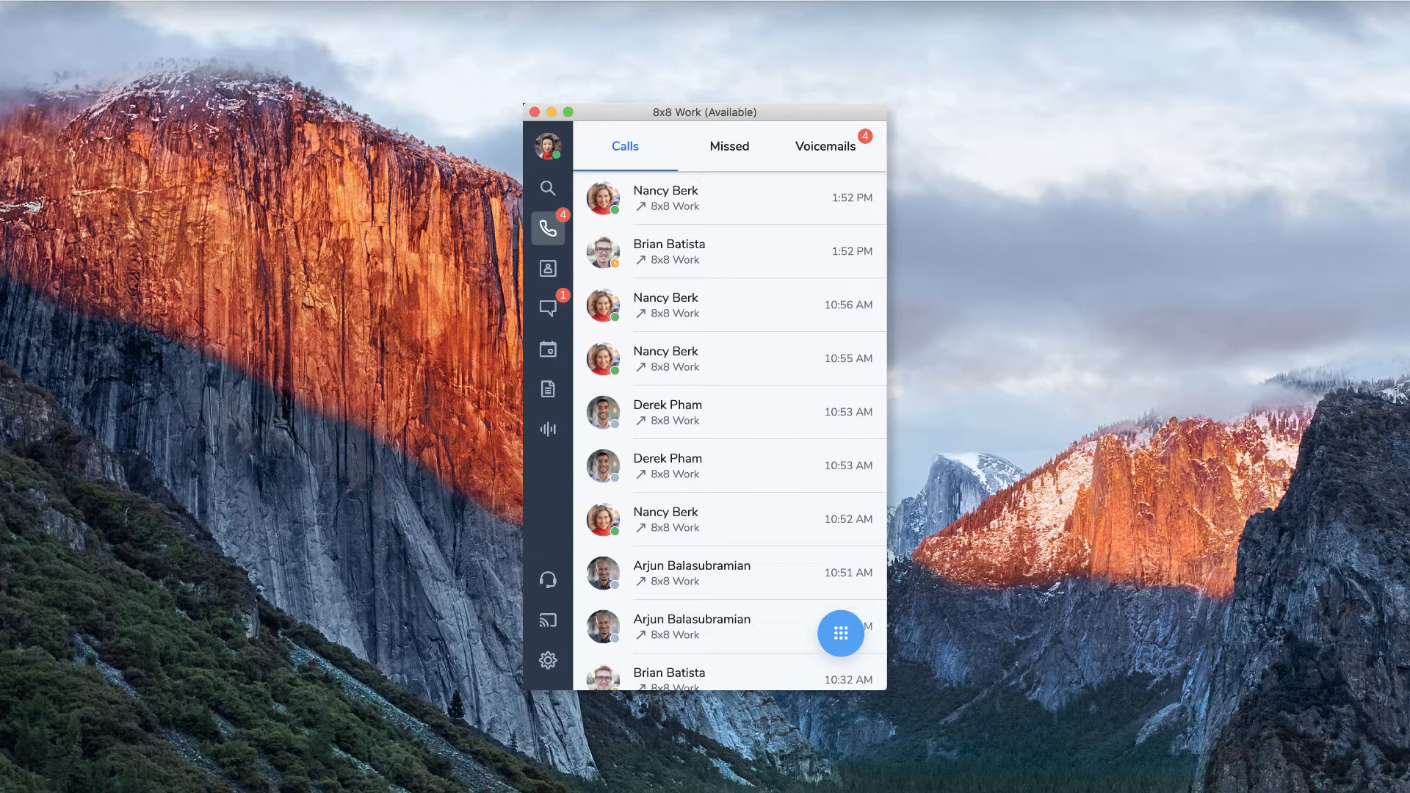
mouse_move(811, 304)
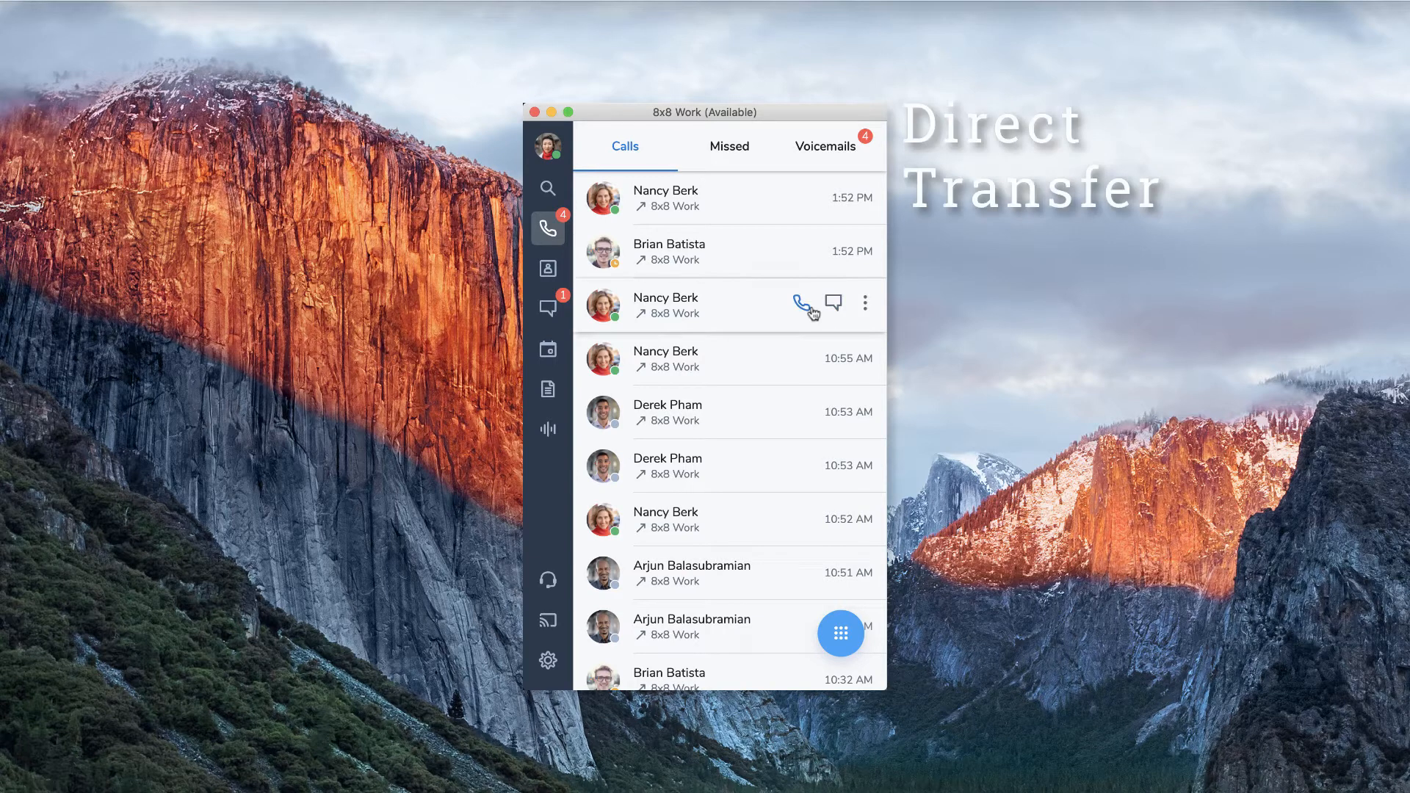
left_click(809, 303)
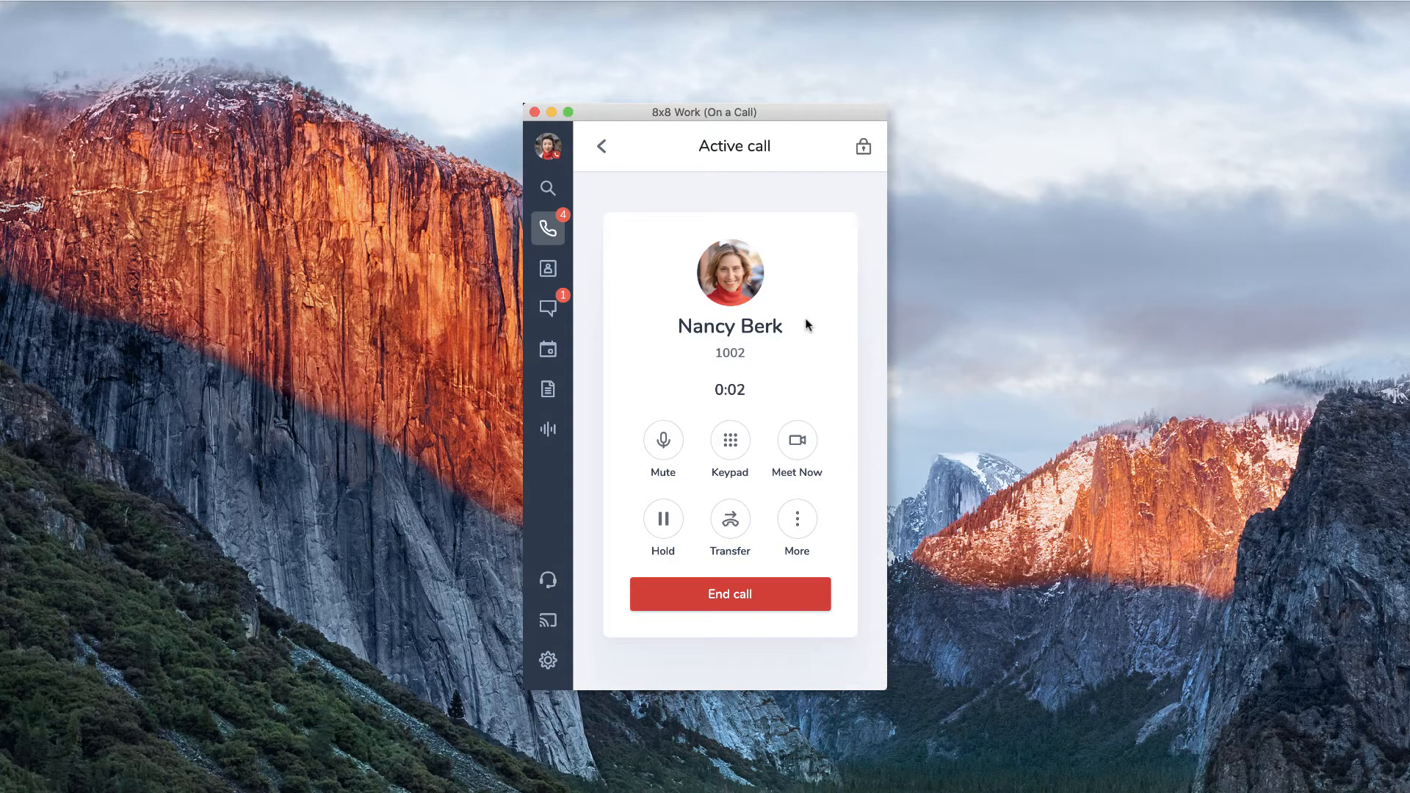
left_click(730, 518)
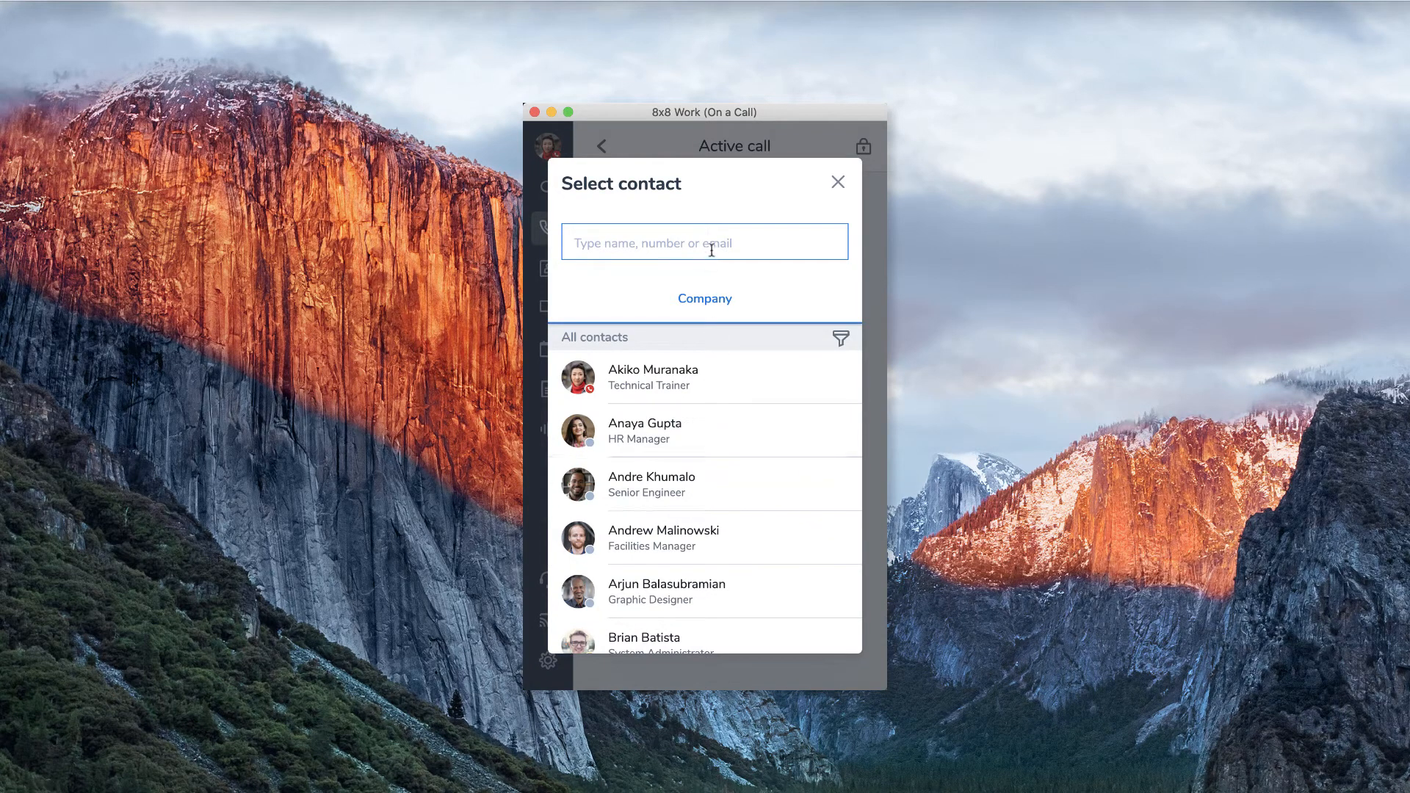
type("Bria")
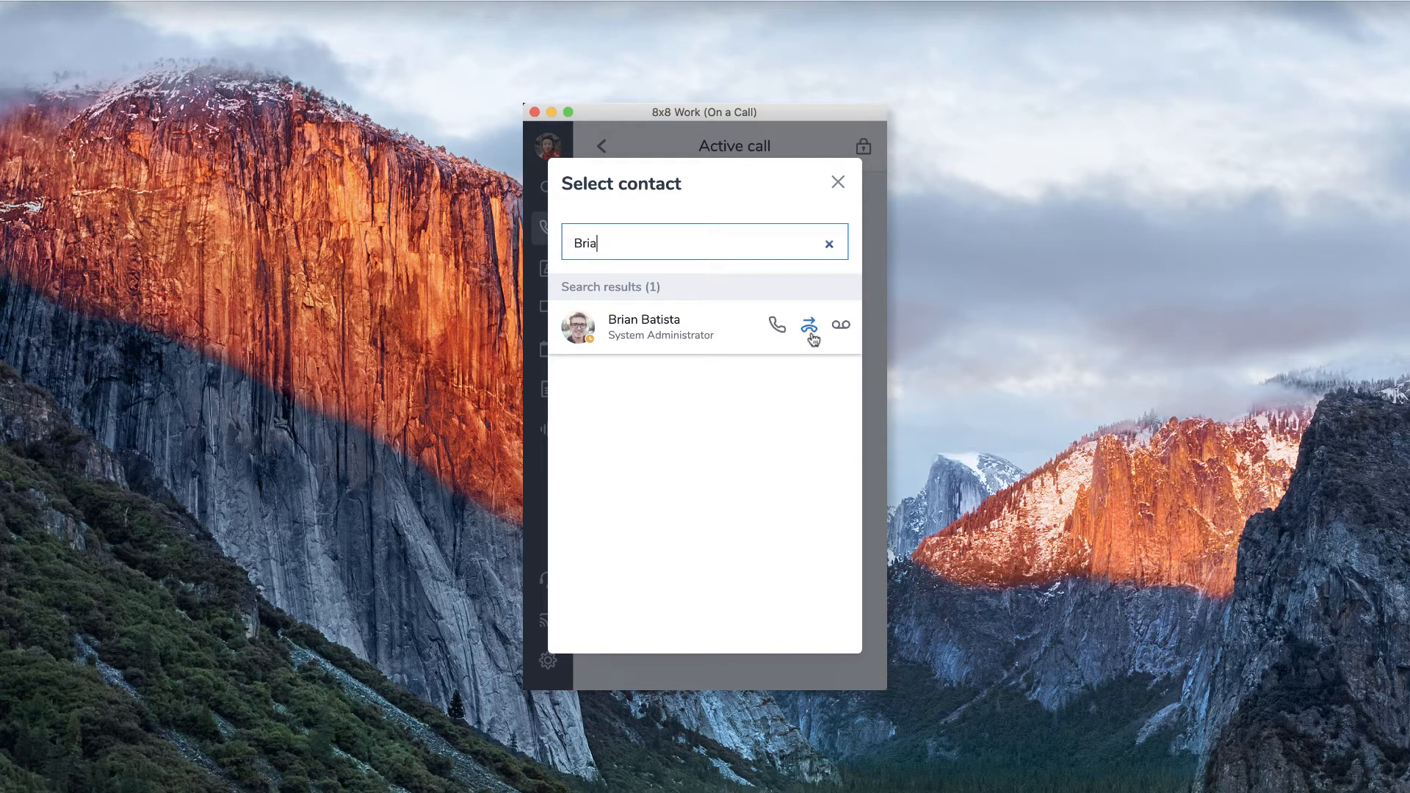
left_click(809, 324)
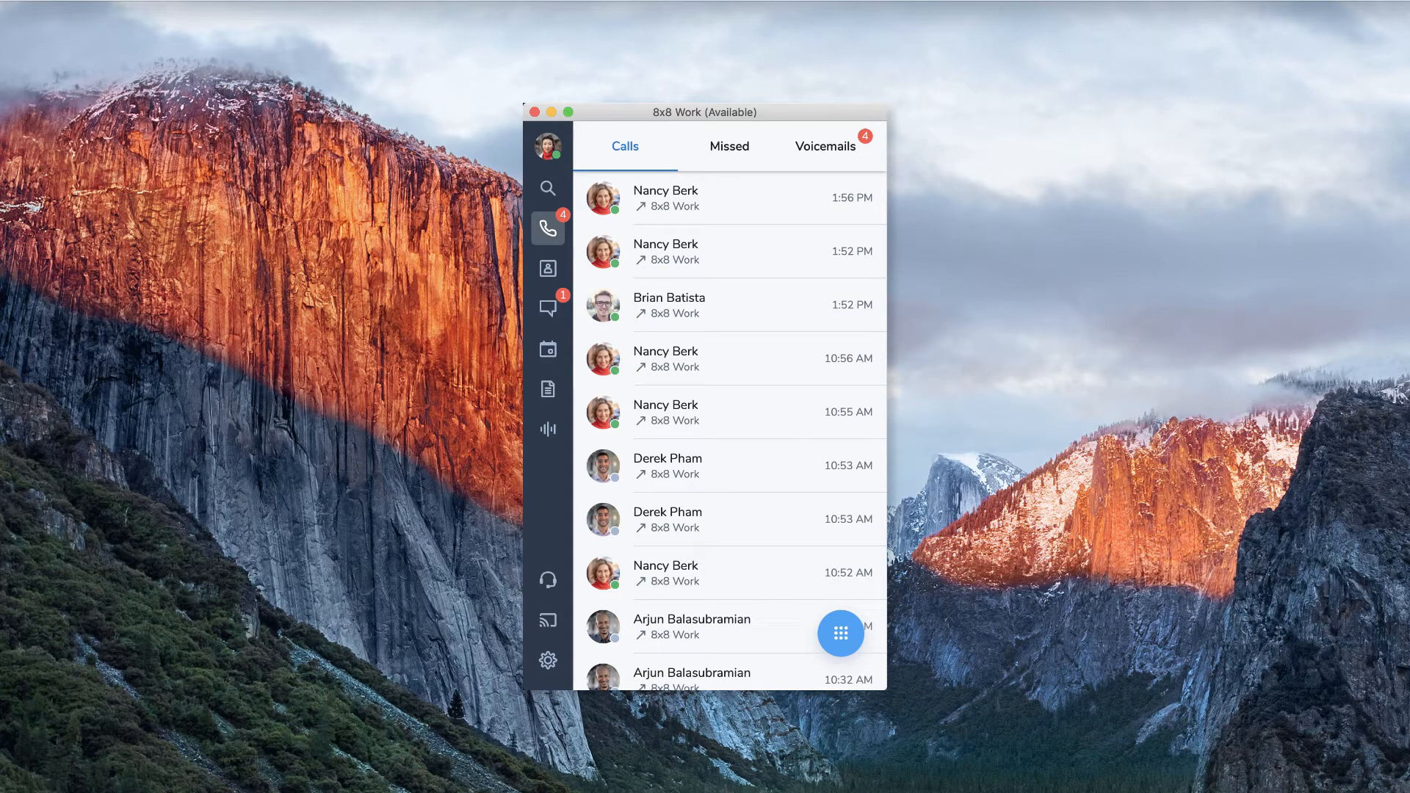
left_click(669, 305)
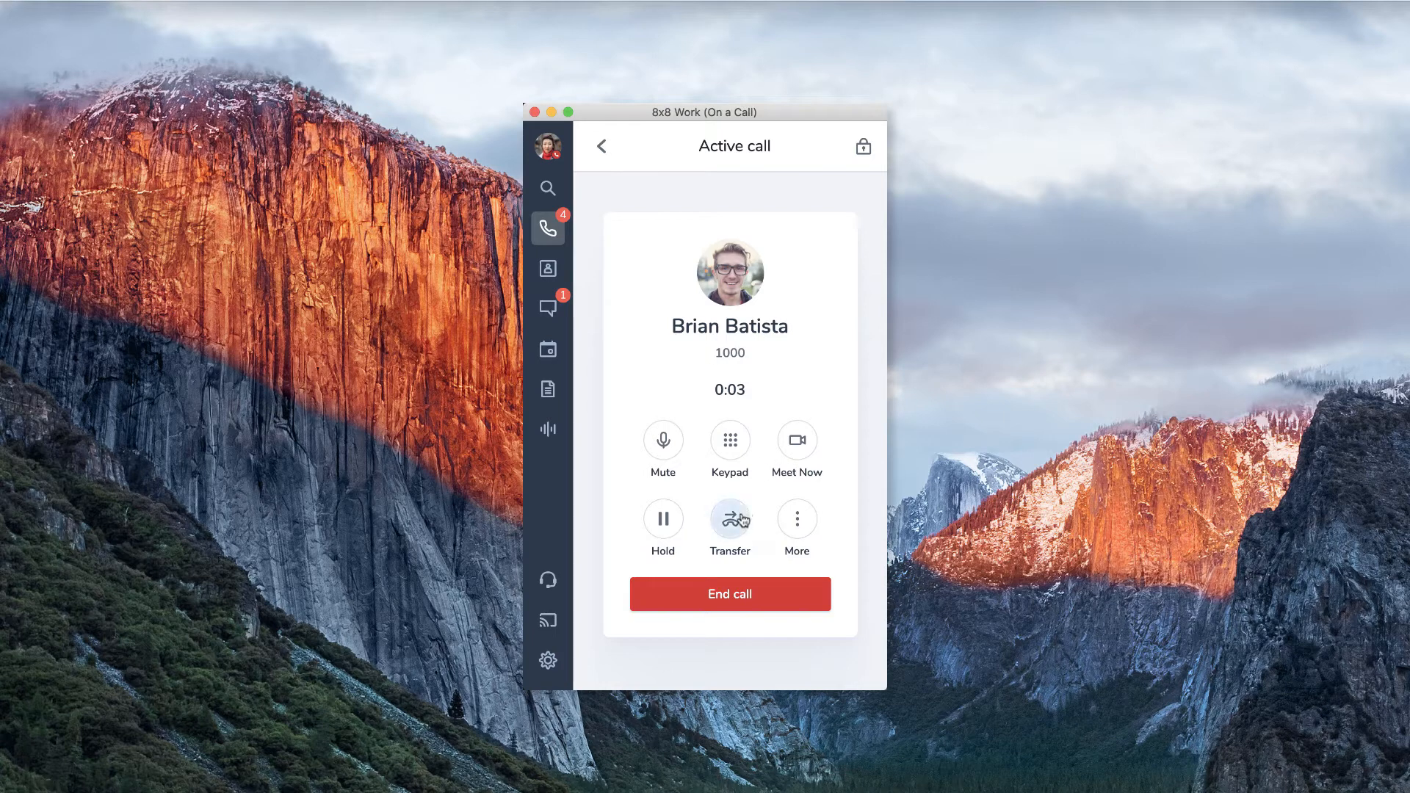
left_click(730, 520)
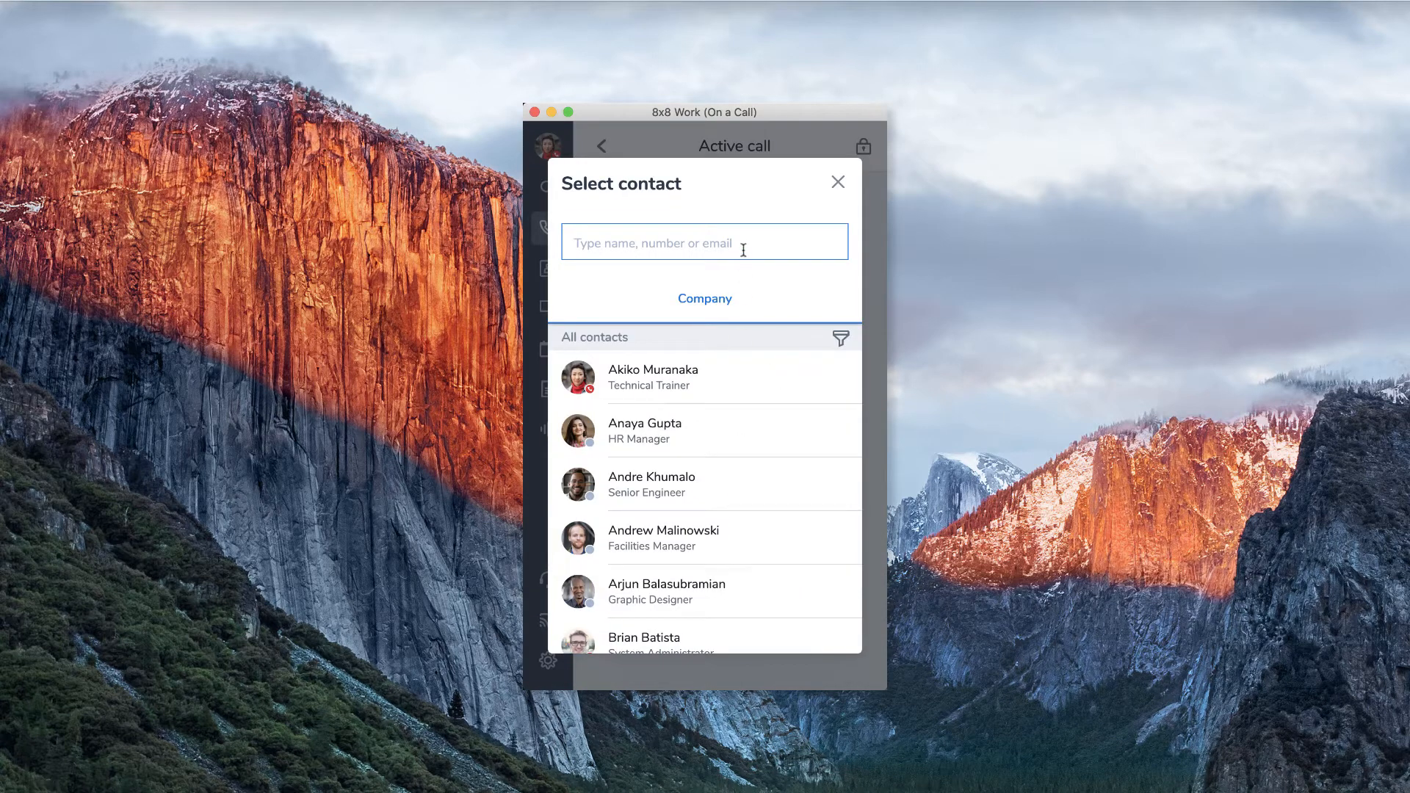
type("ar")
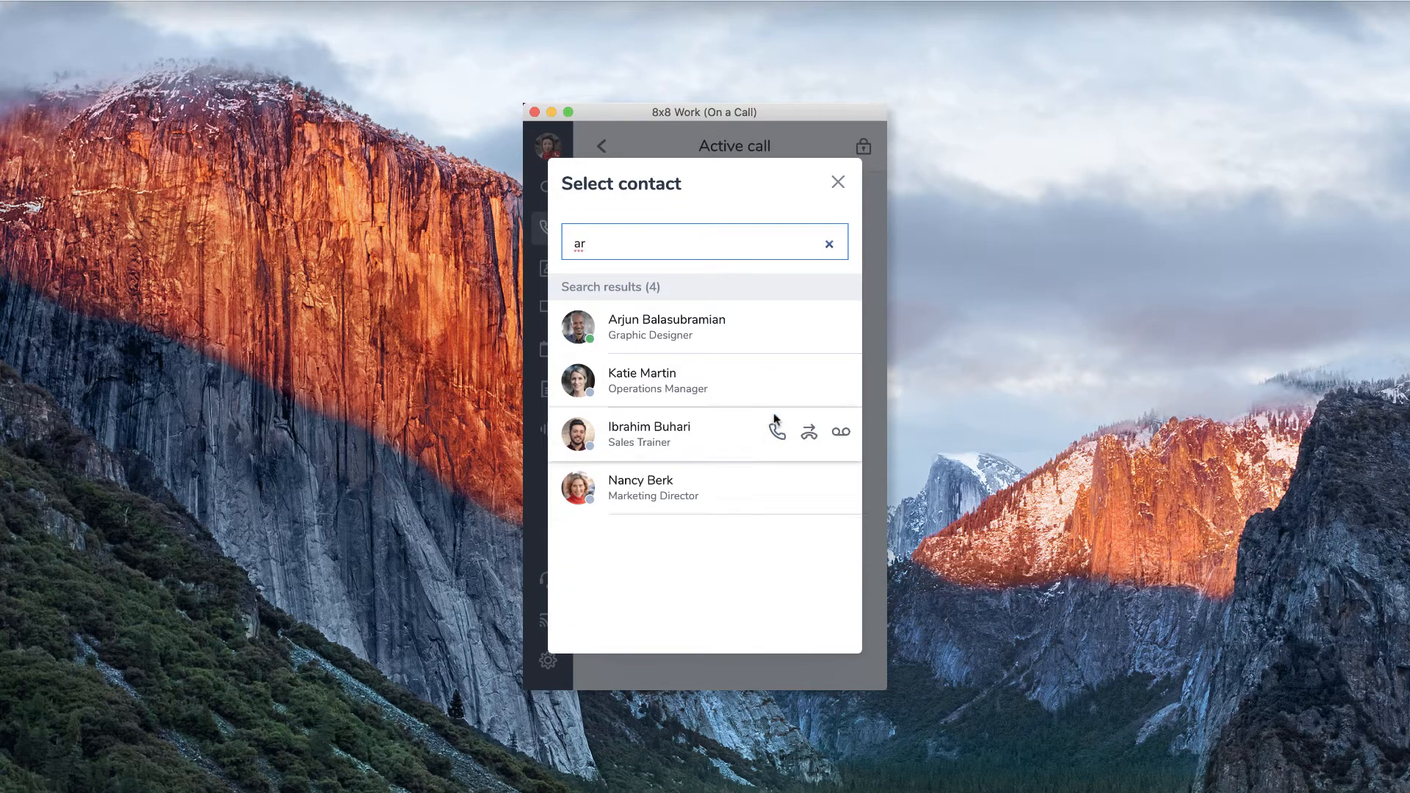
mouse_move(777, 325)
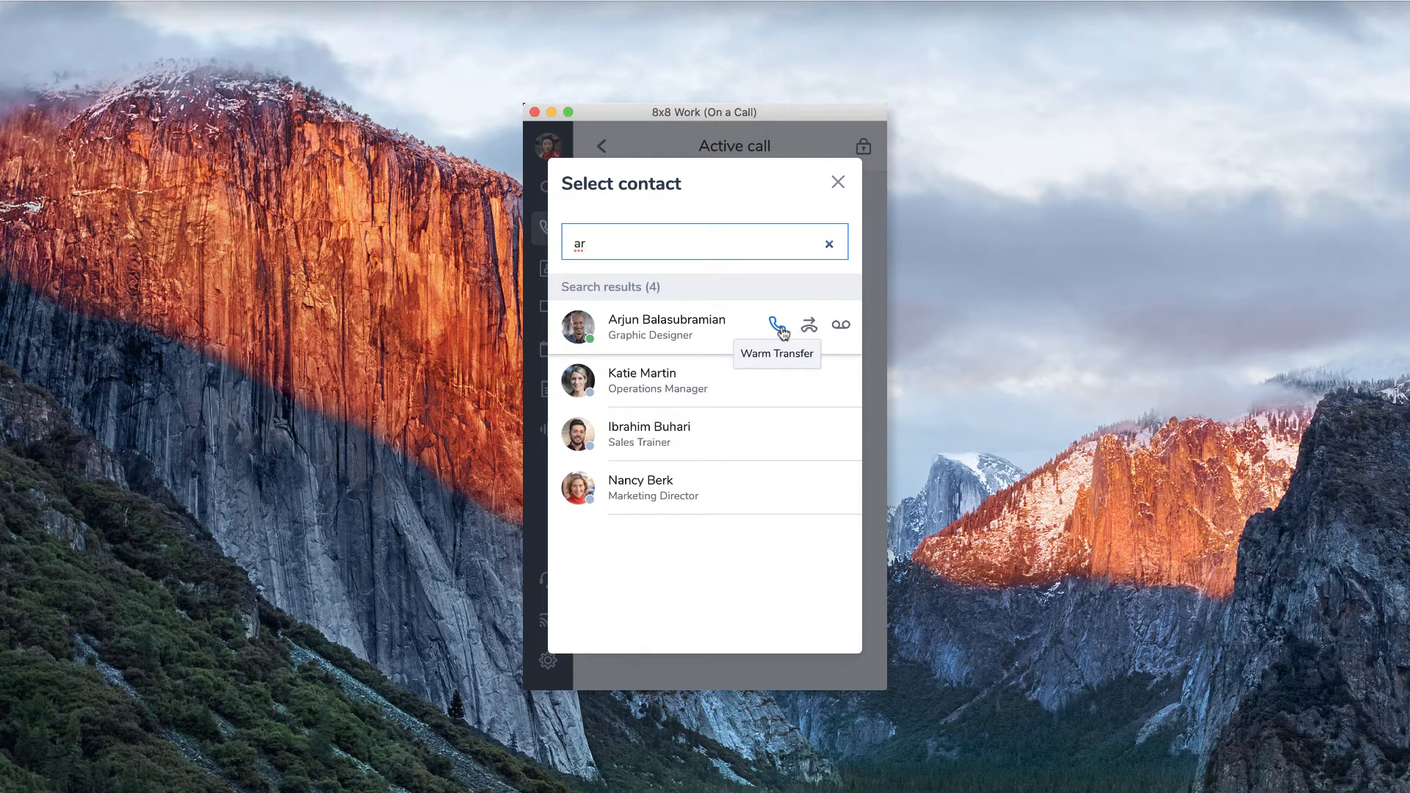
left_click(776, 326)
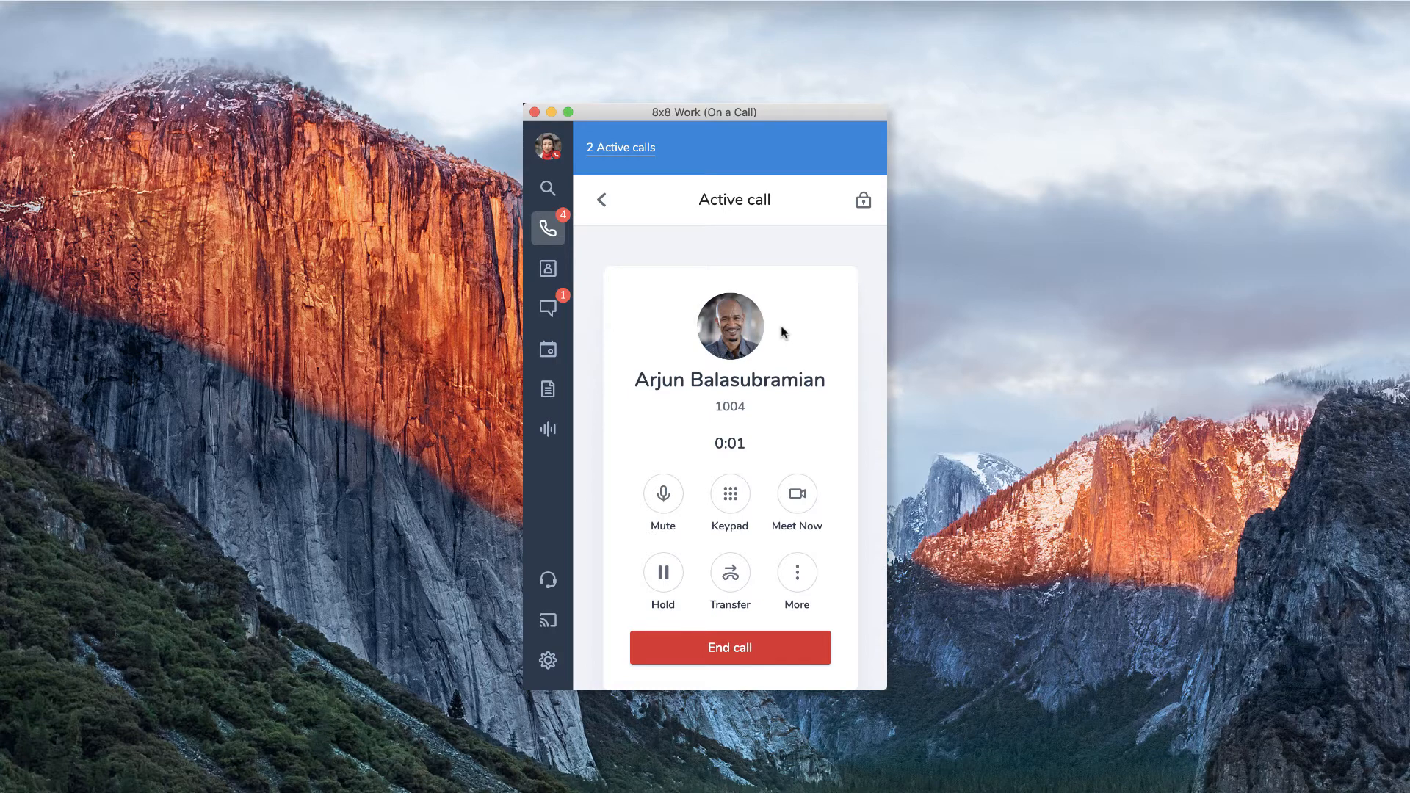
left_click(795, 572)
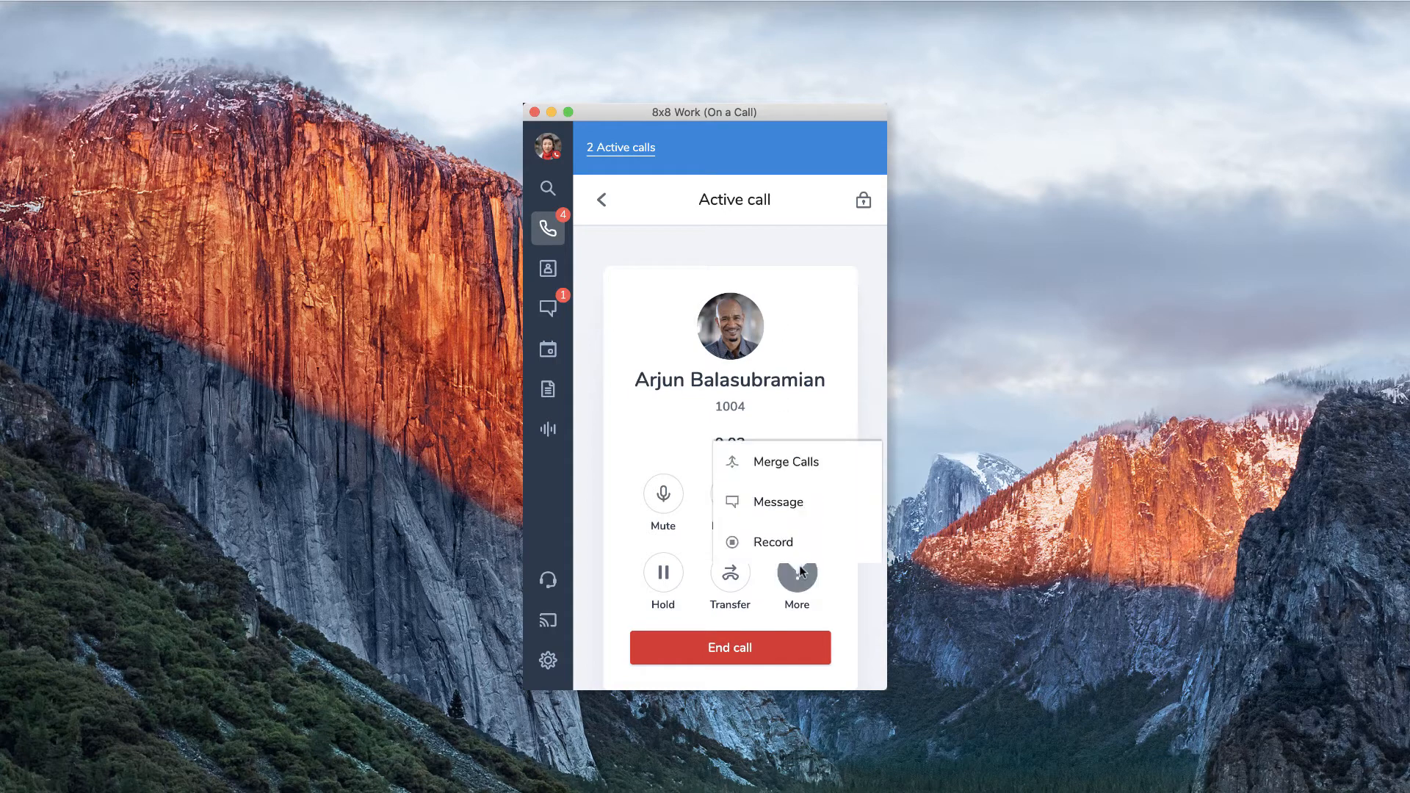
mouse_move(817, 461)
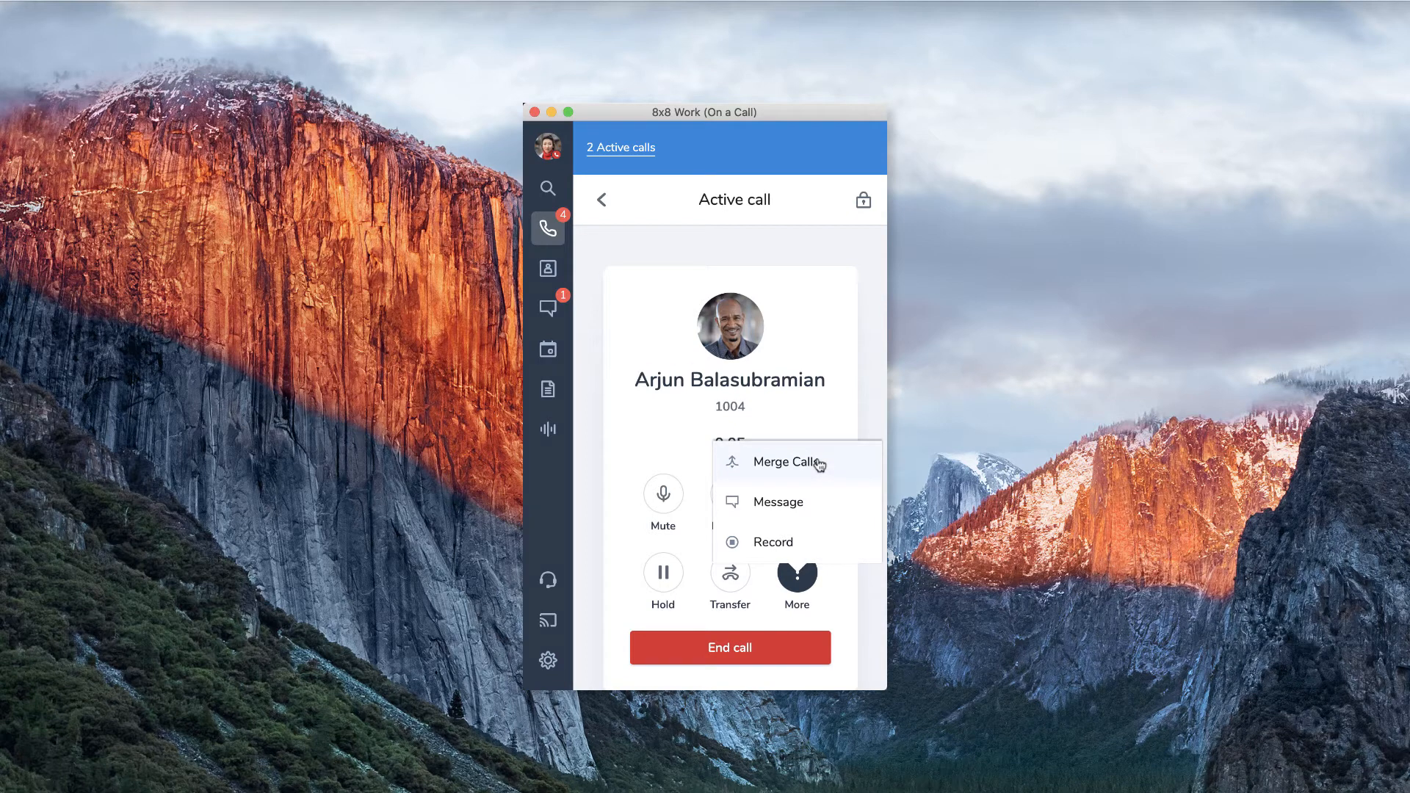
left_click(786, 461)
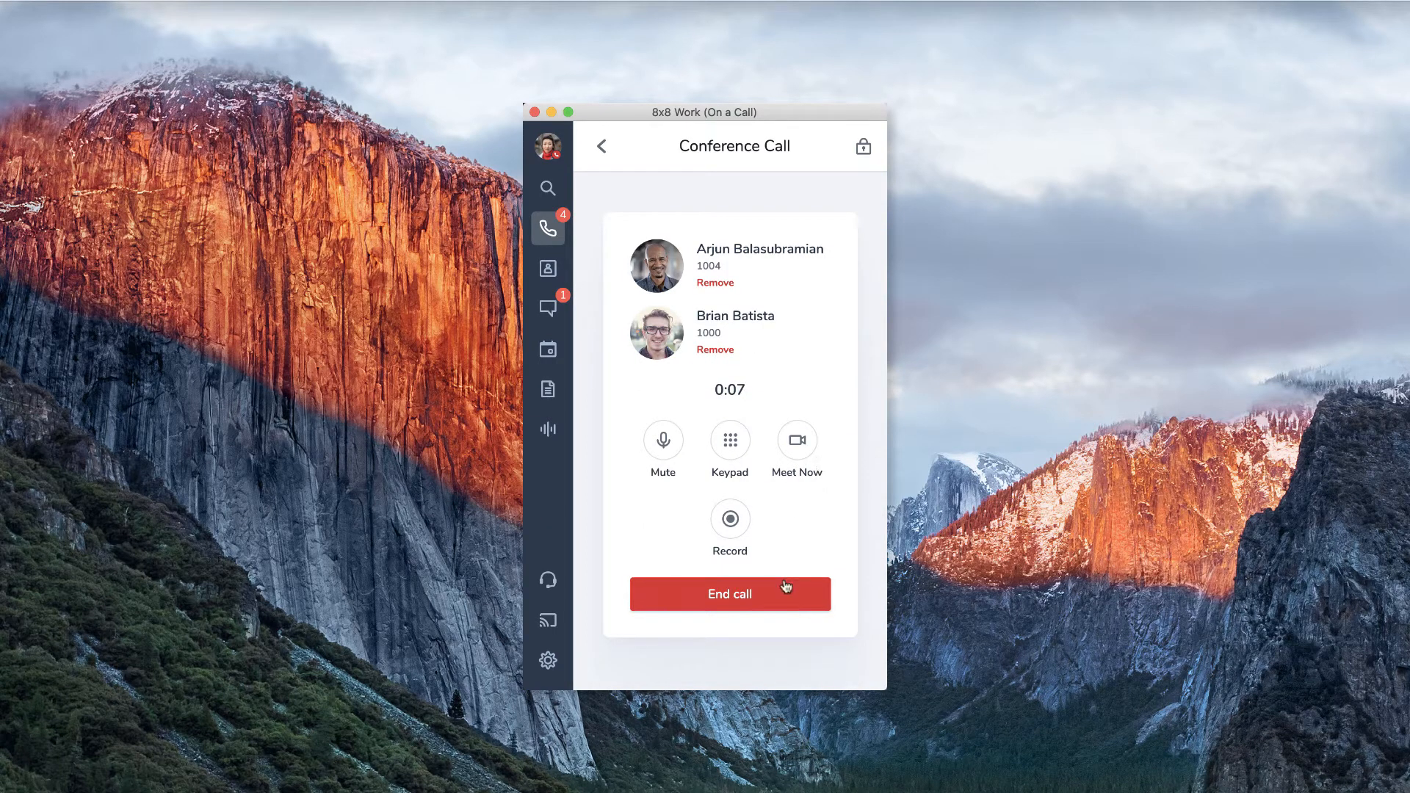
Hang up the conference call and confirm in the End conference call dialog
left_click(729, 593)
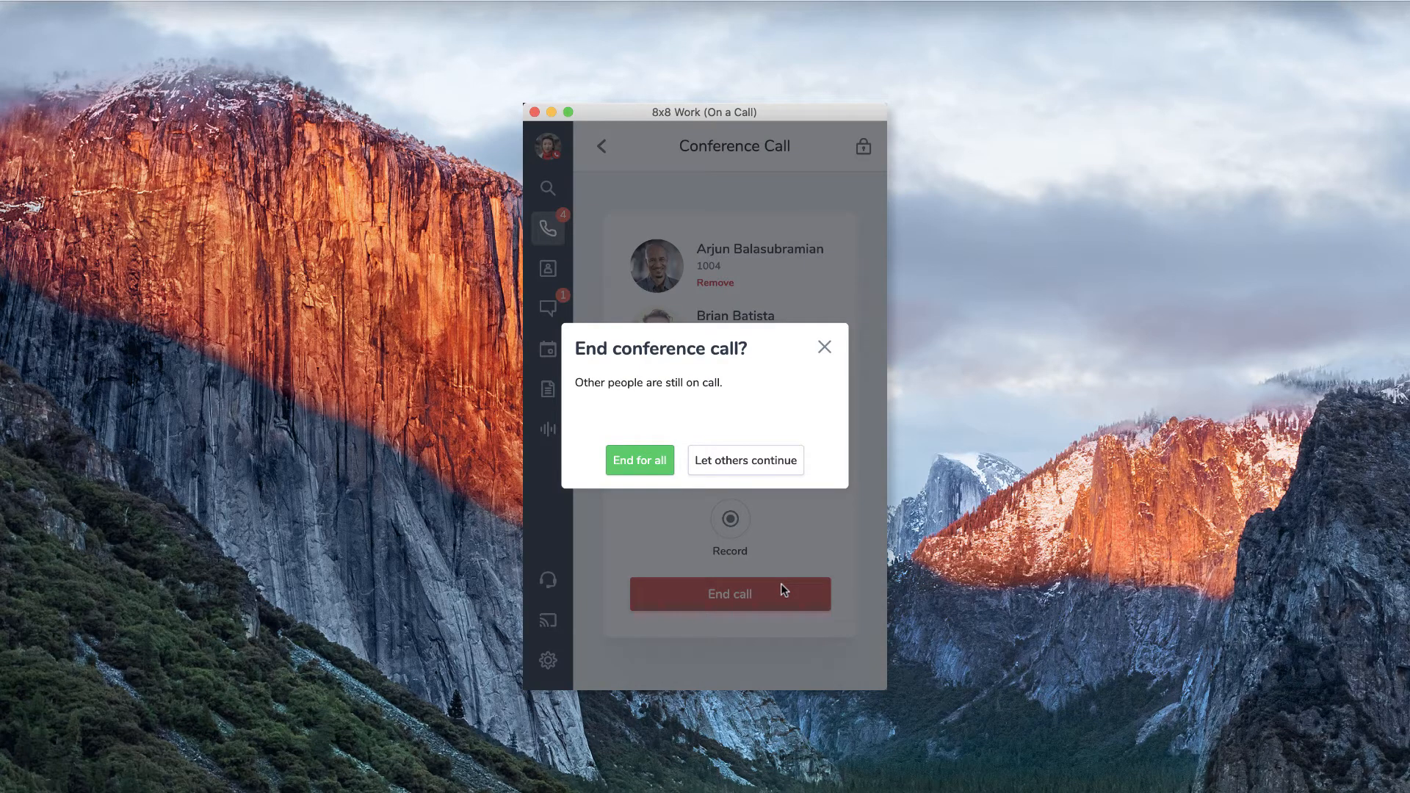
left_click(745, 460)
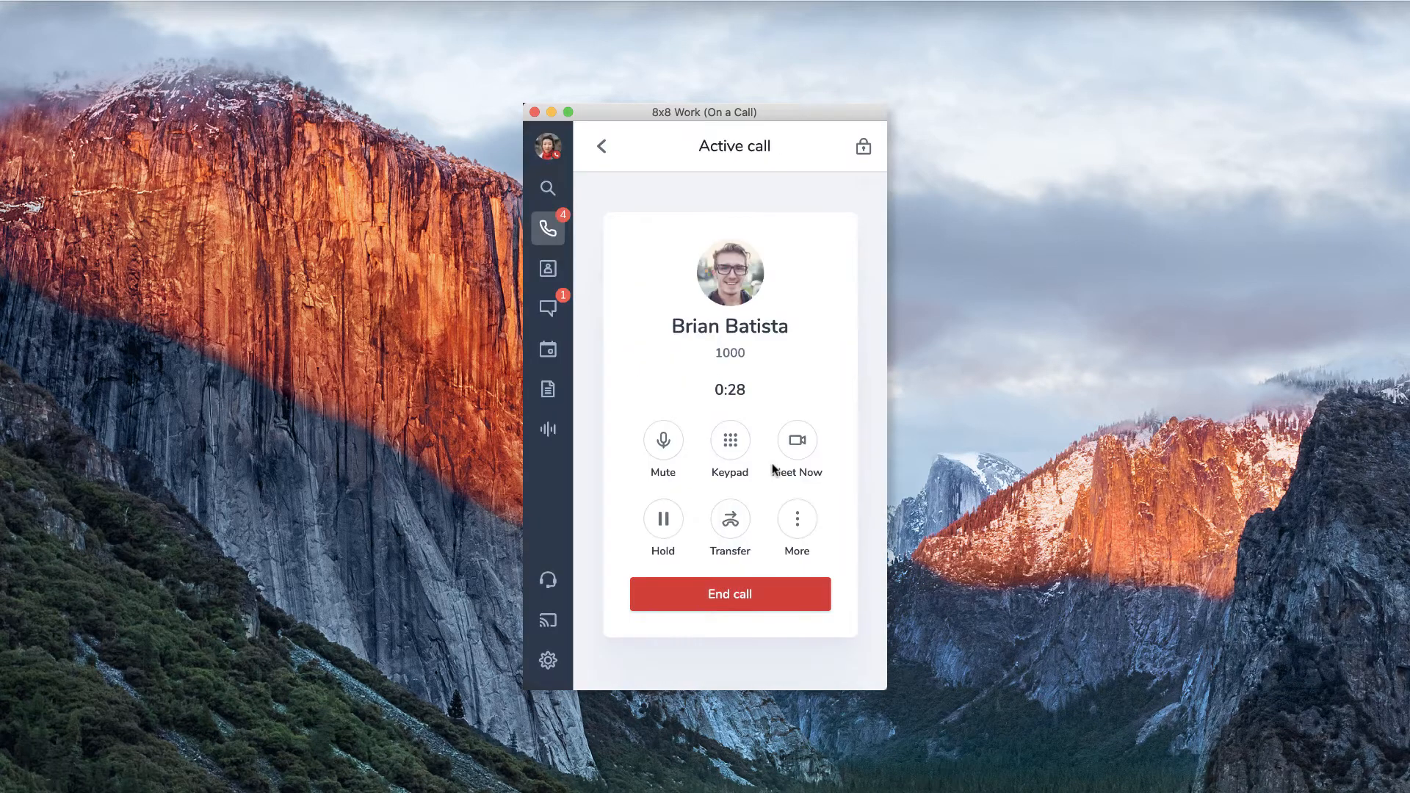
left_click(729, 593)
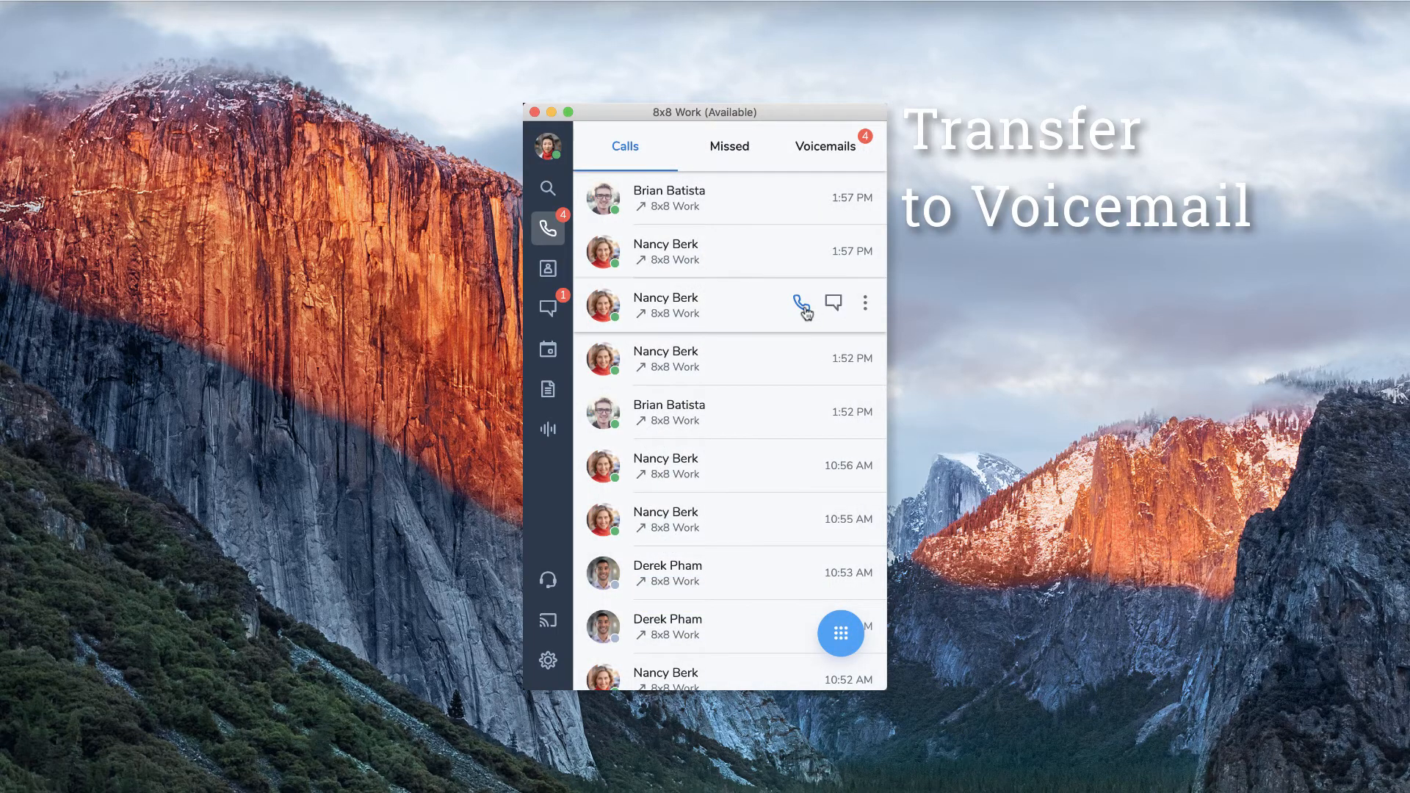
left_click(800, 301)
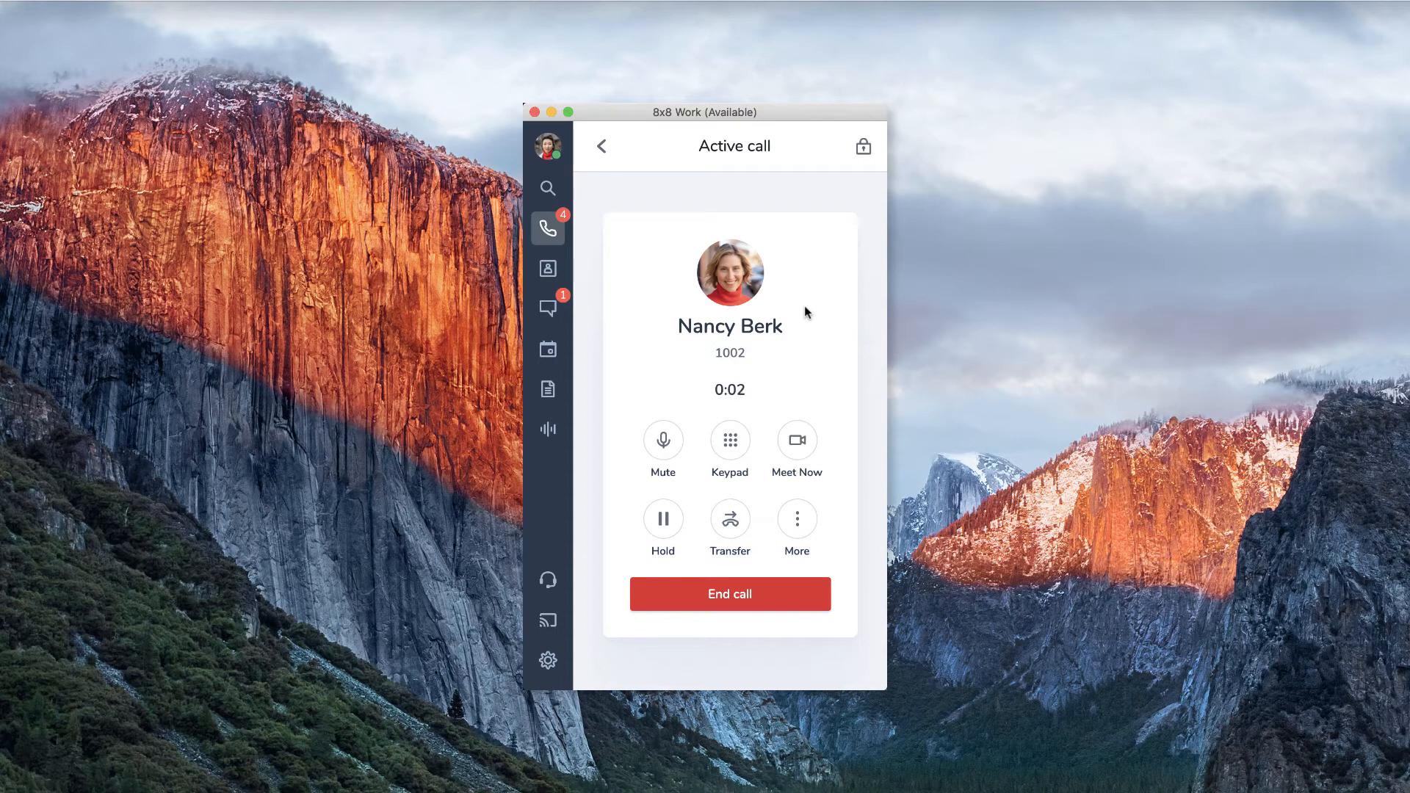
left_click(730, 520)
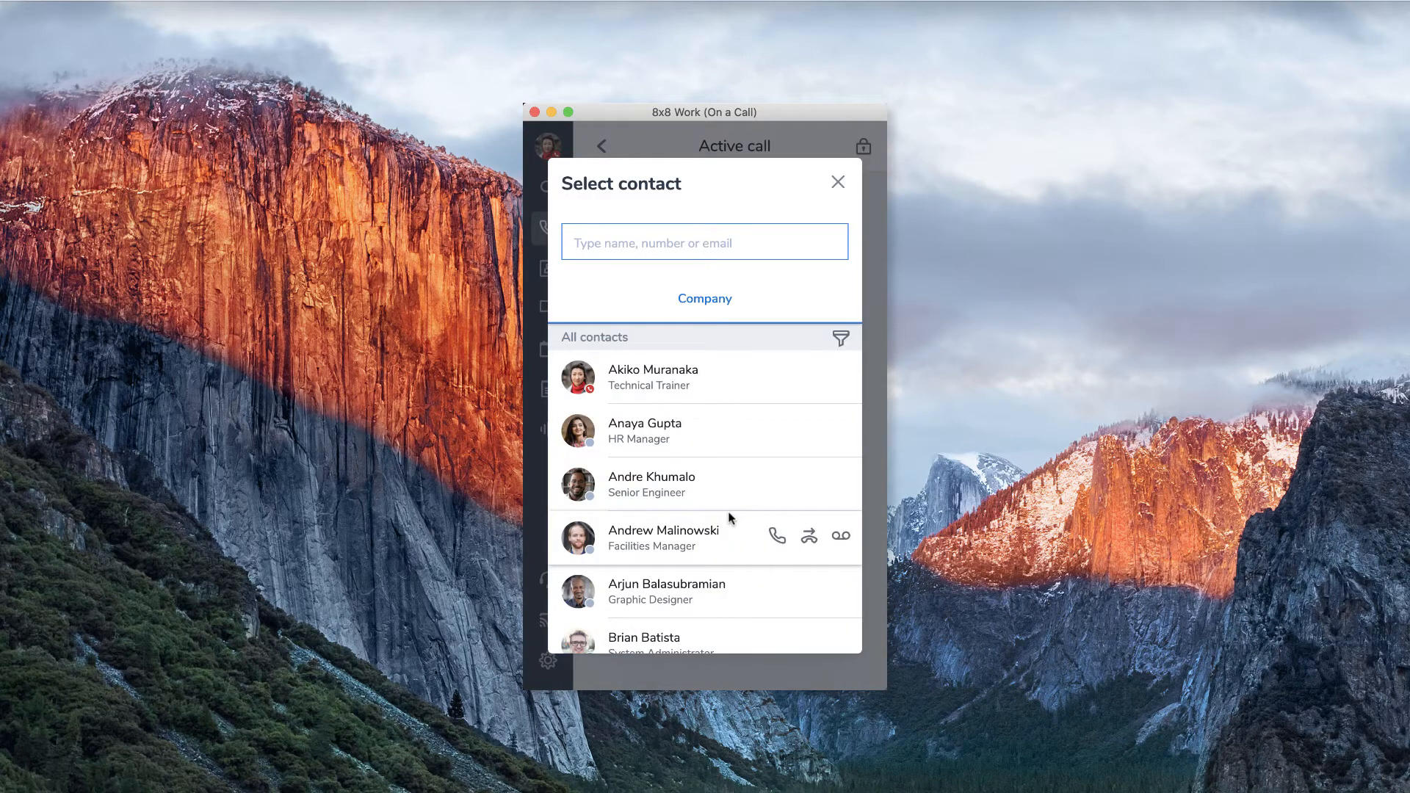
type("B")
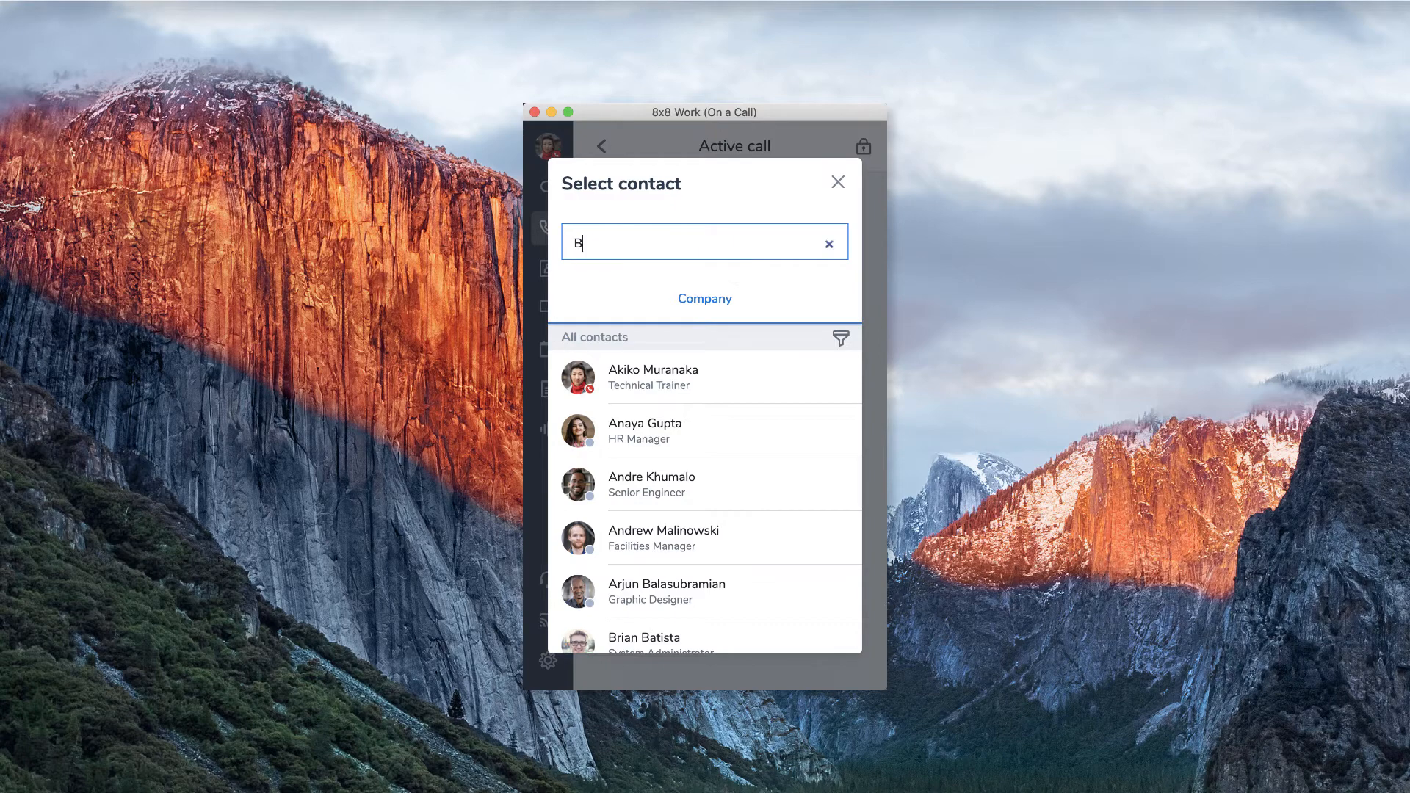
type("ria")
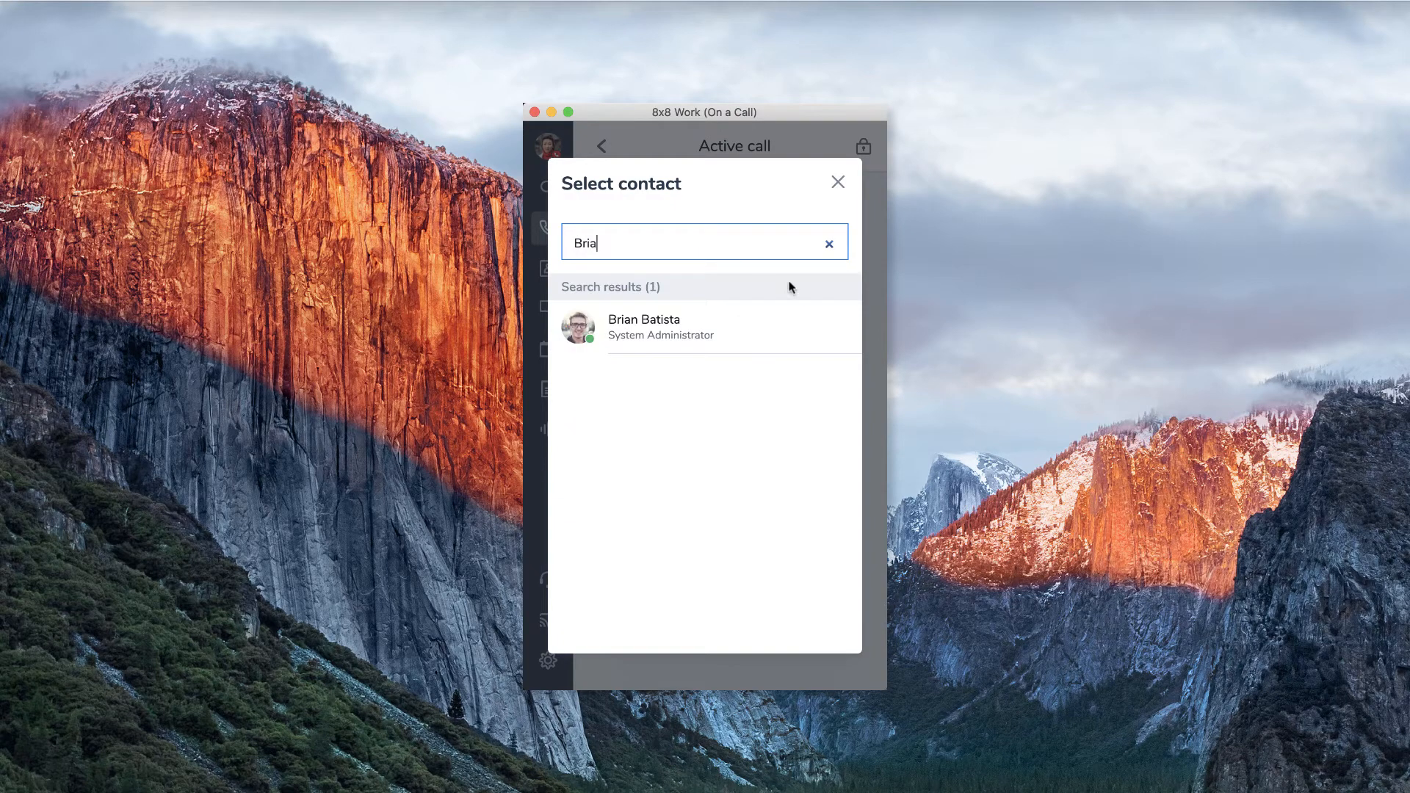
mouse_move(839, 325)
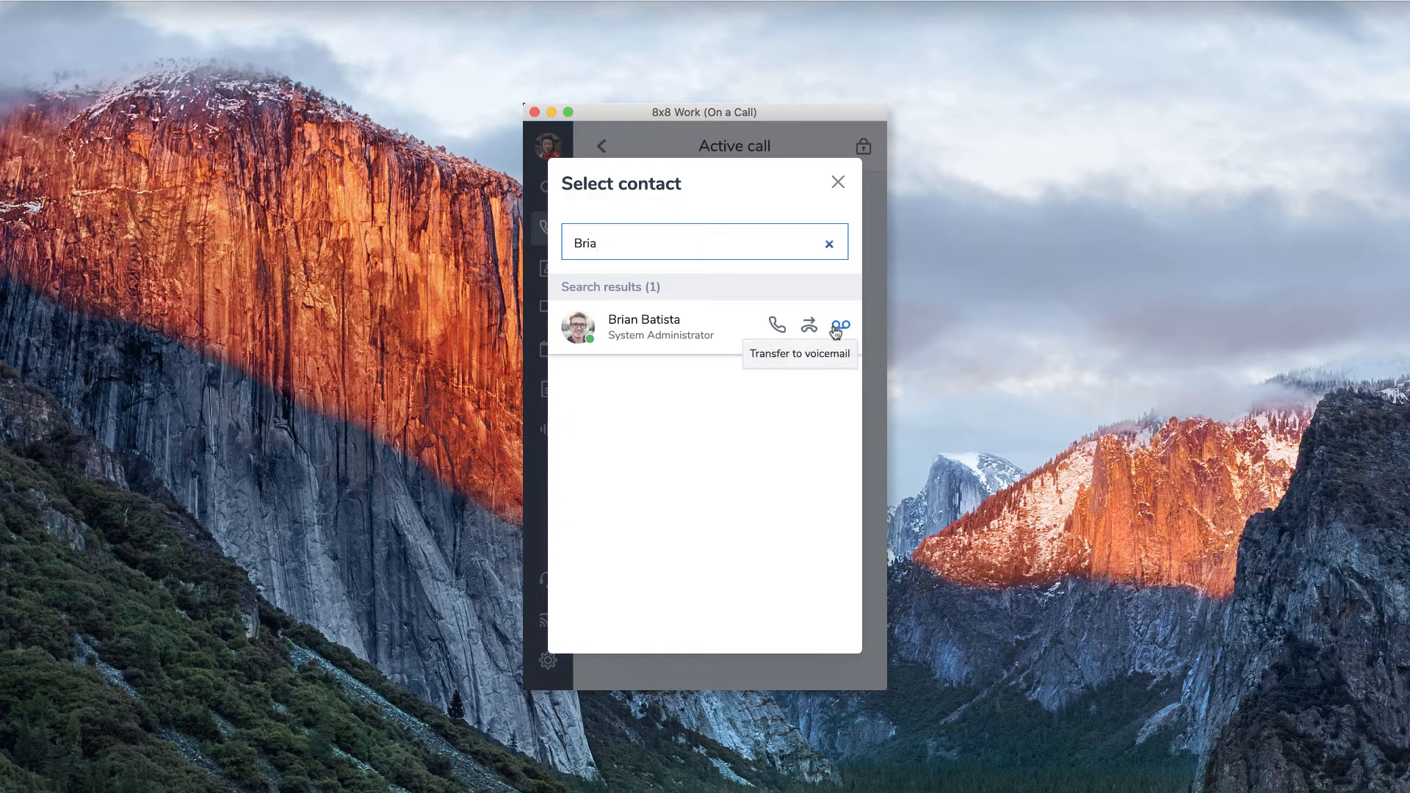
left_click(837, 181)
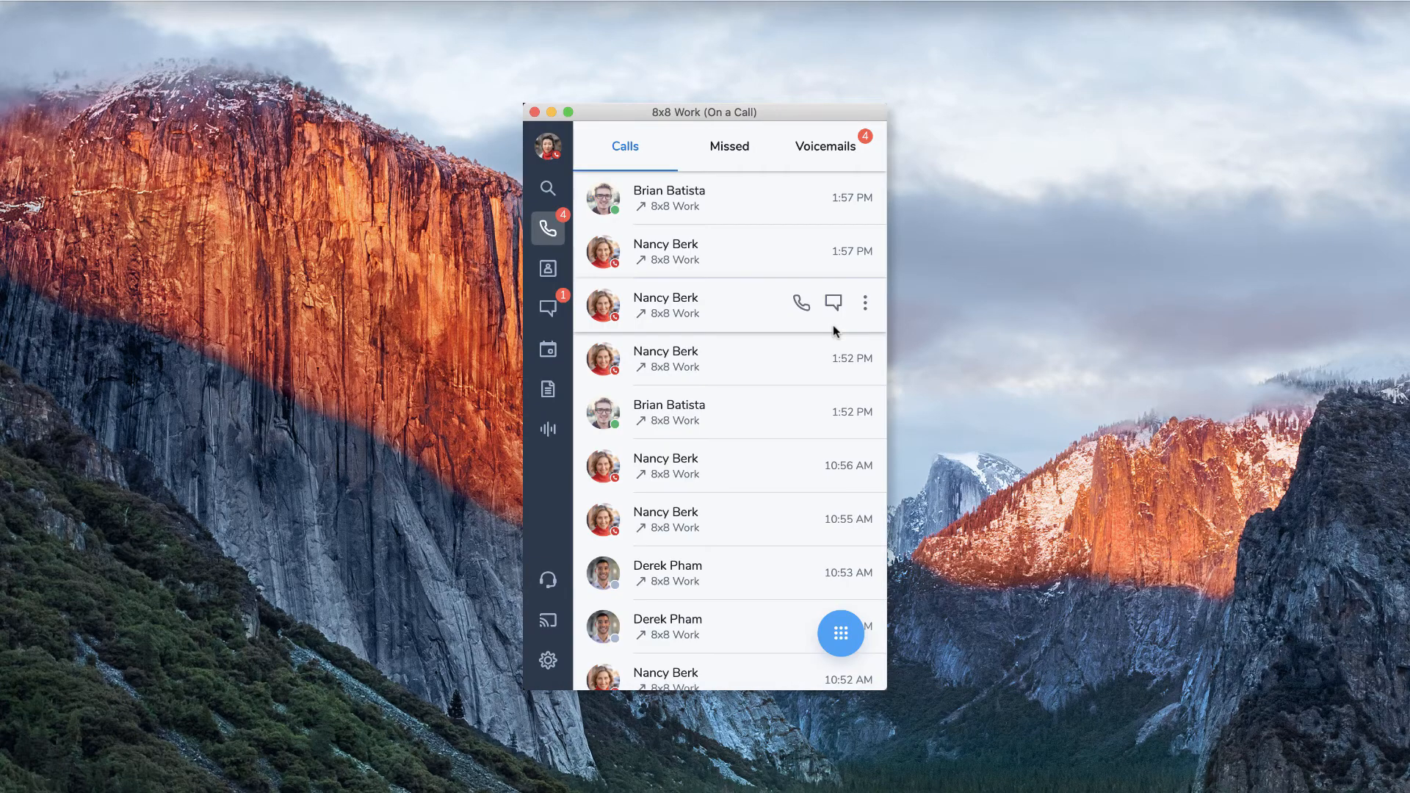